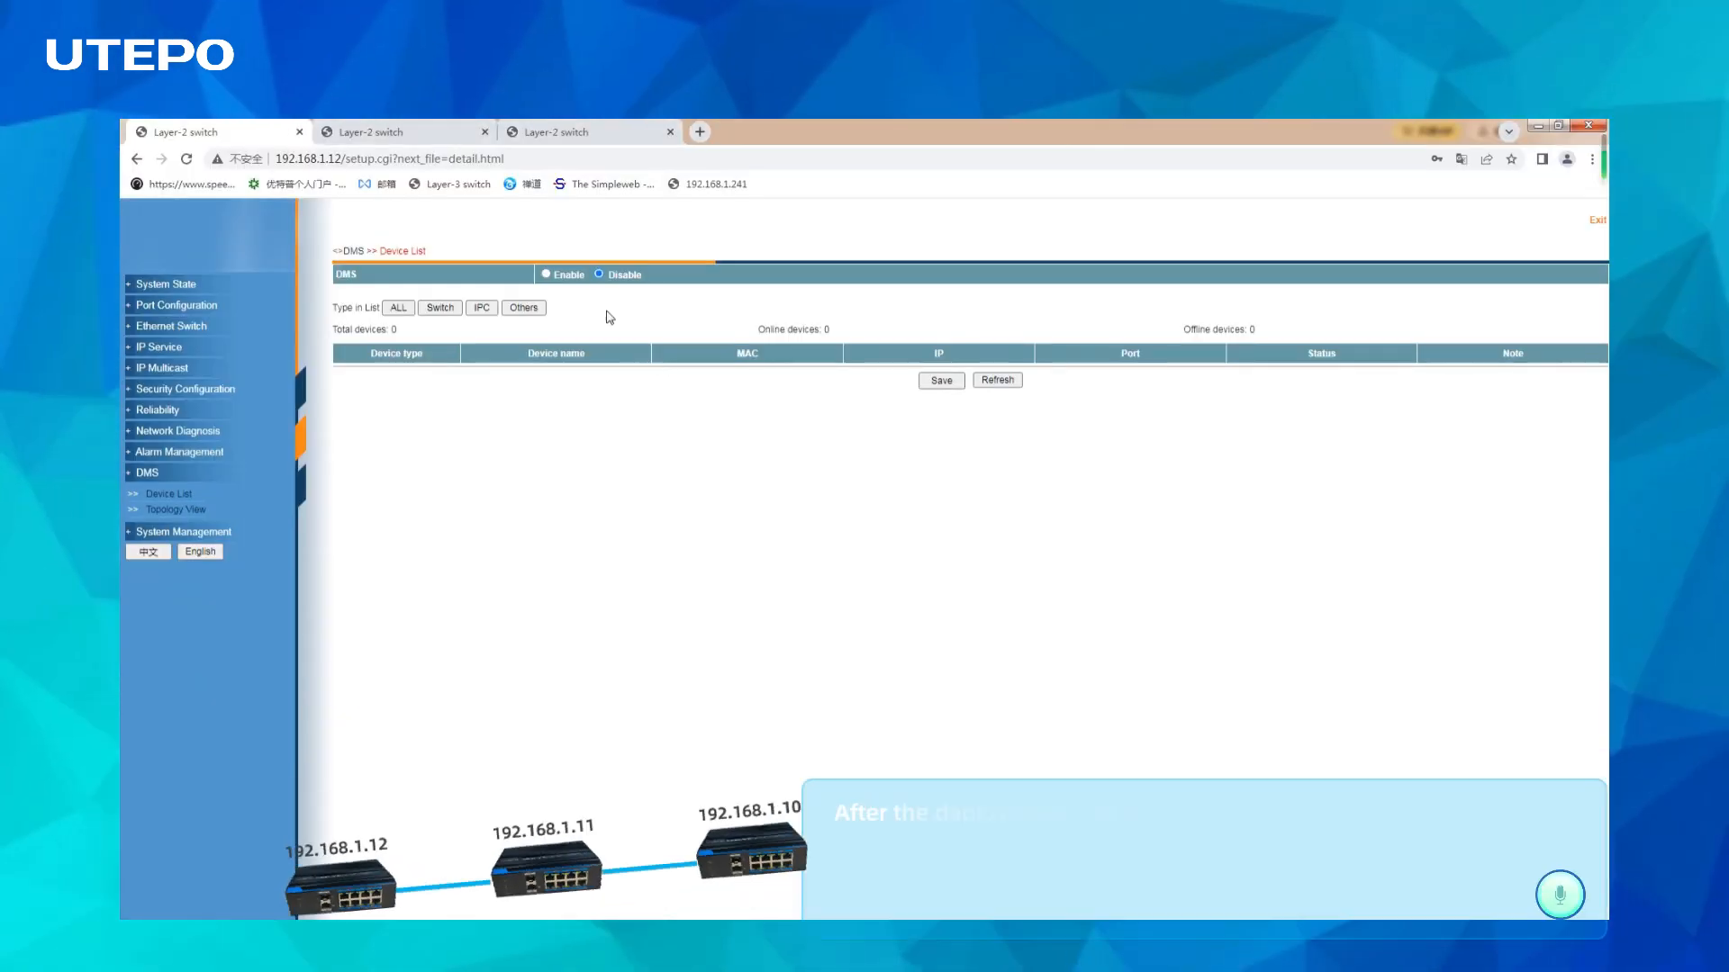
Enable DMS on switches 192.168.1.12, 192.168.1.11 and 192.168.1.10, saving each.
left_click(546, 274)
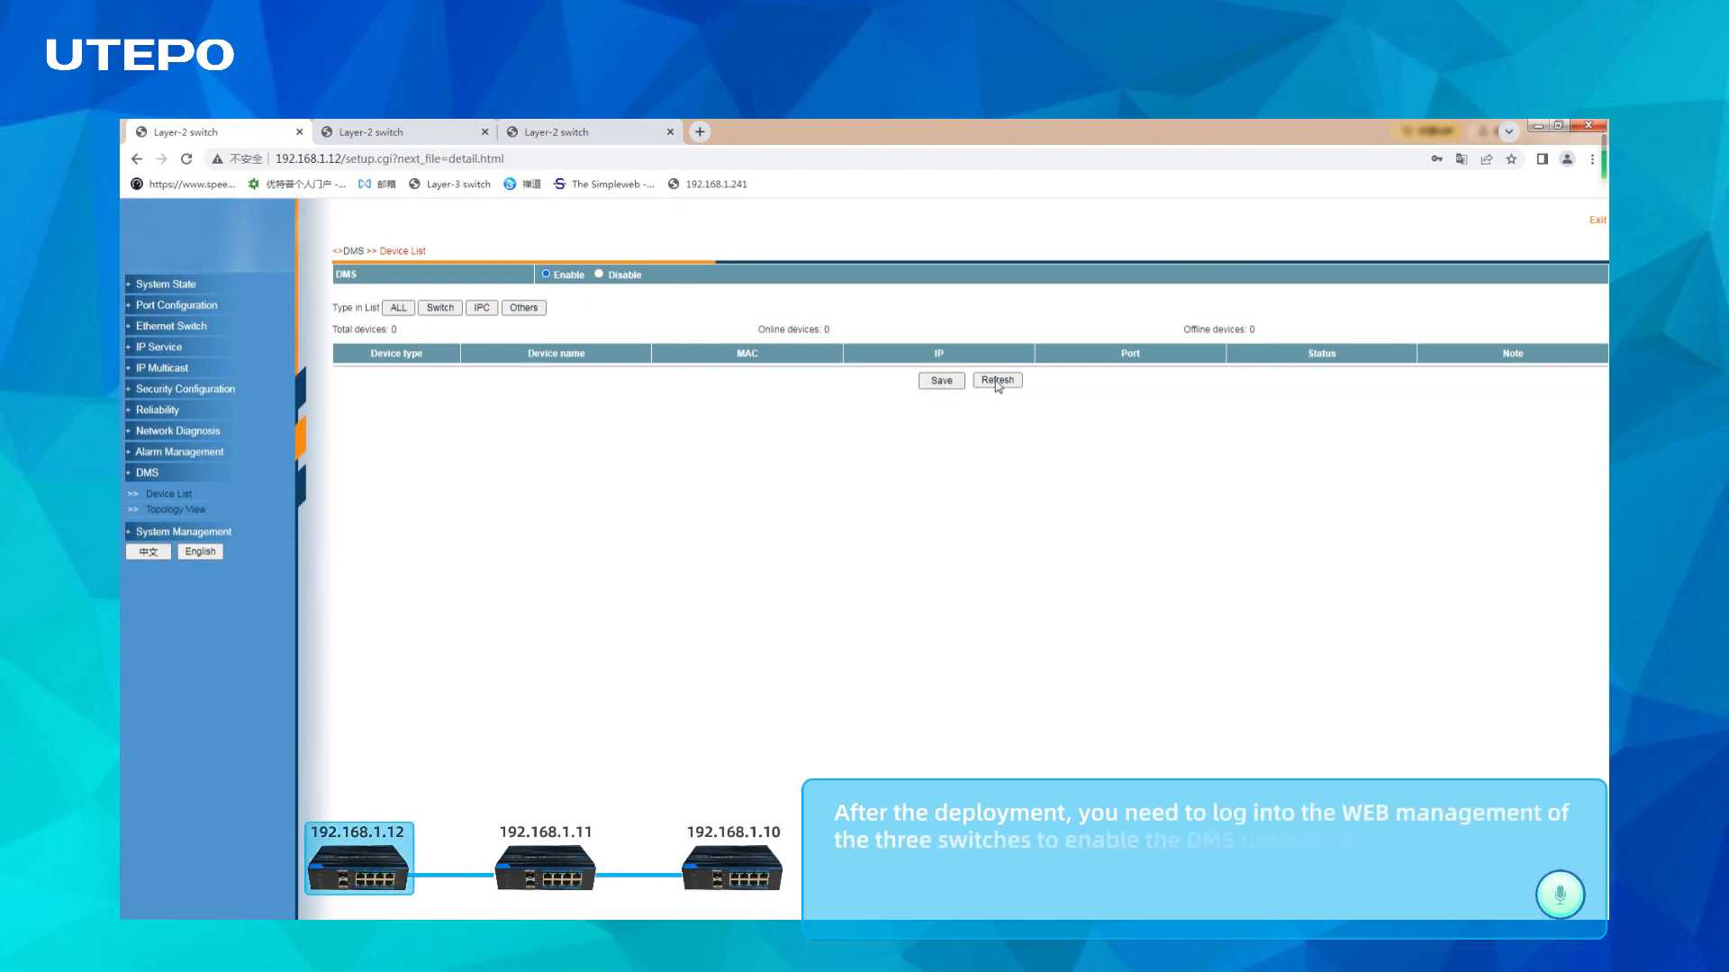
left_click(402, 131)
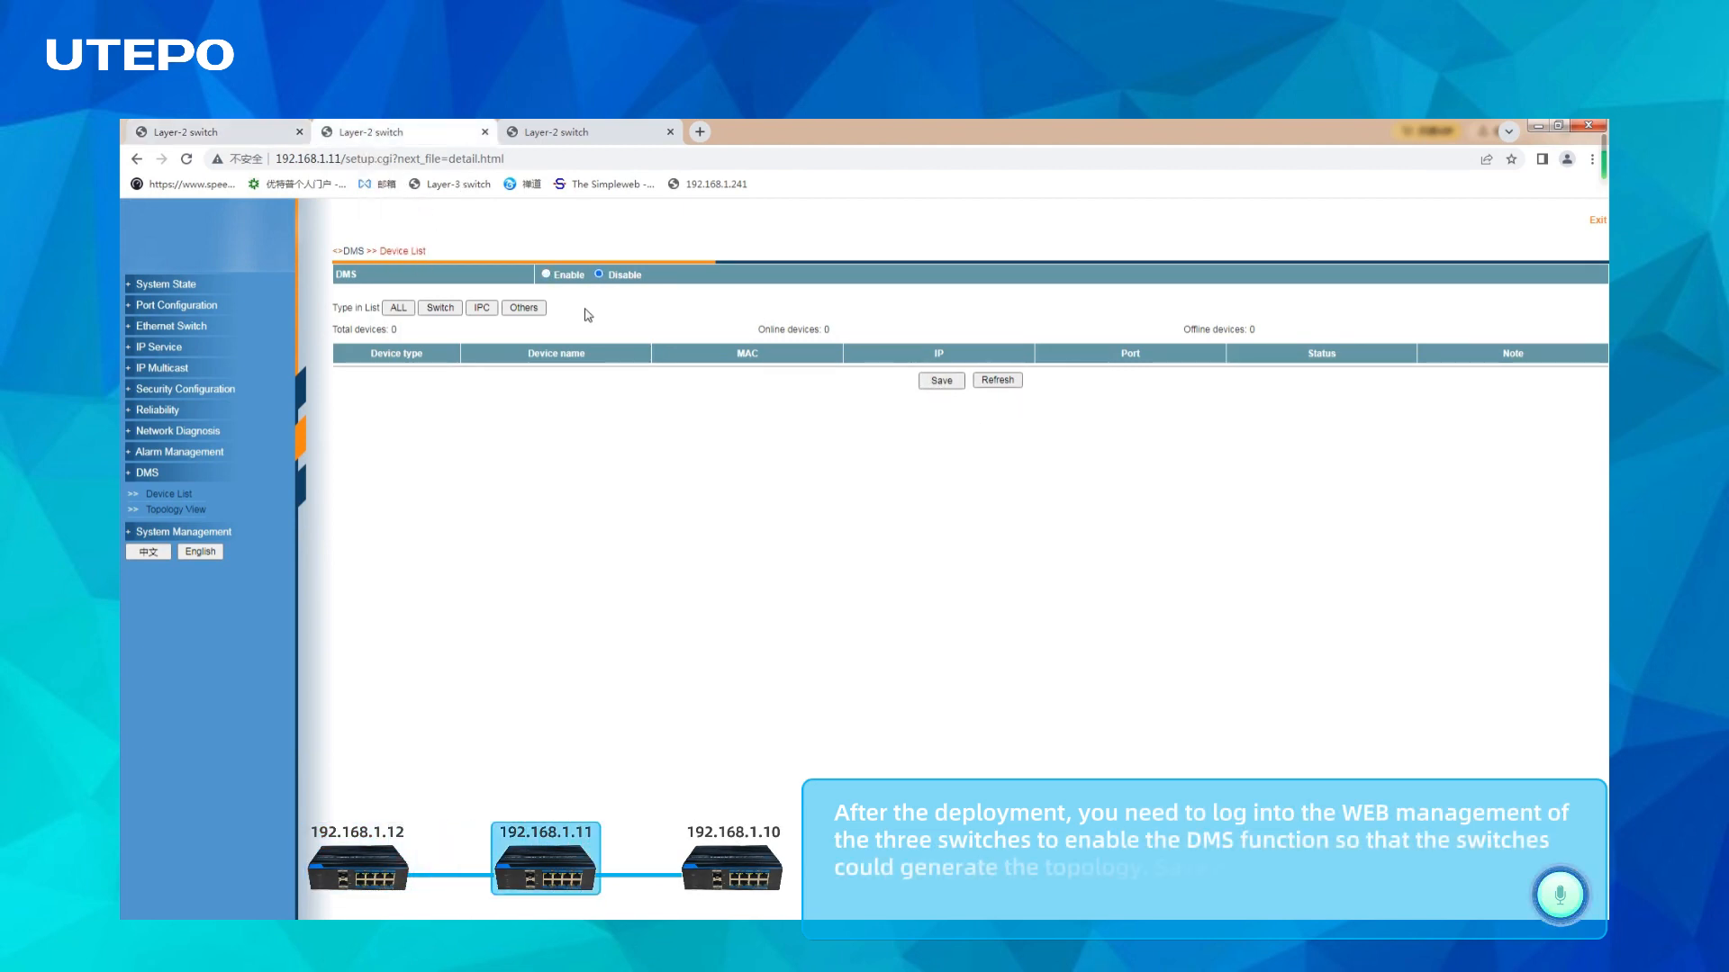
left_click(545, 275)
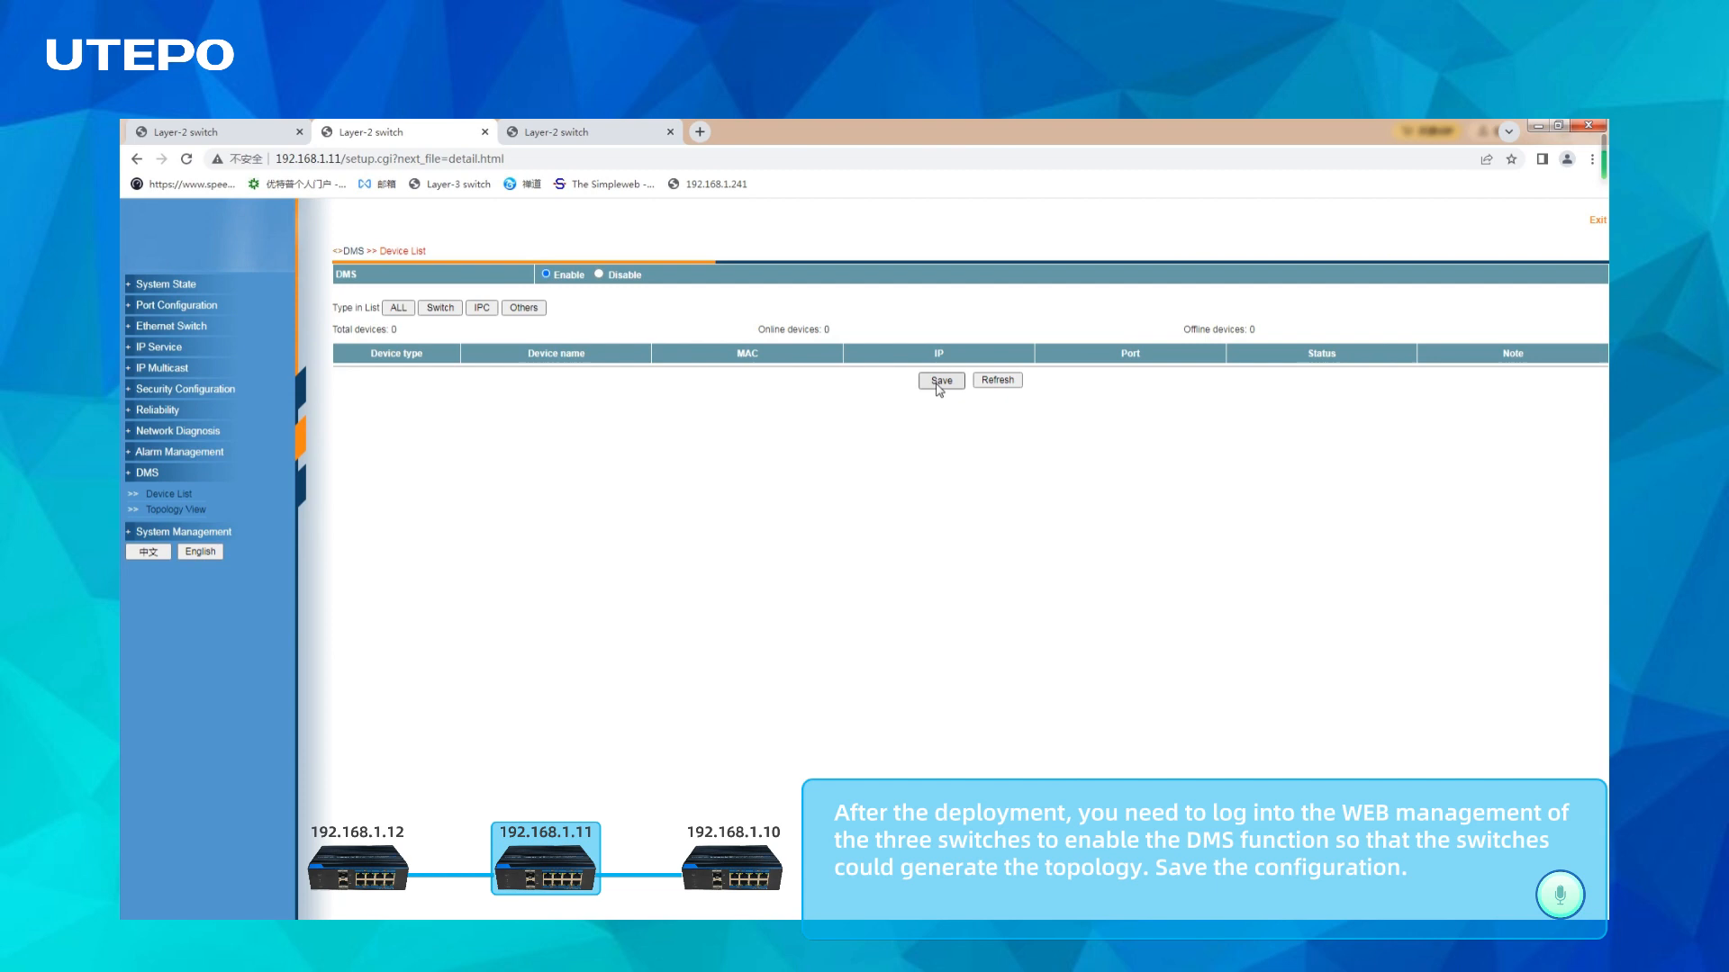
left_click(584, 132)
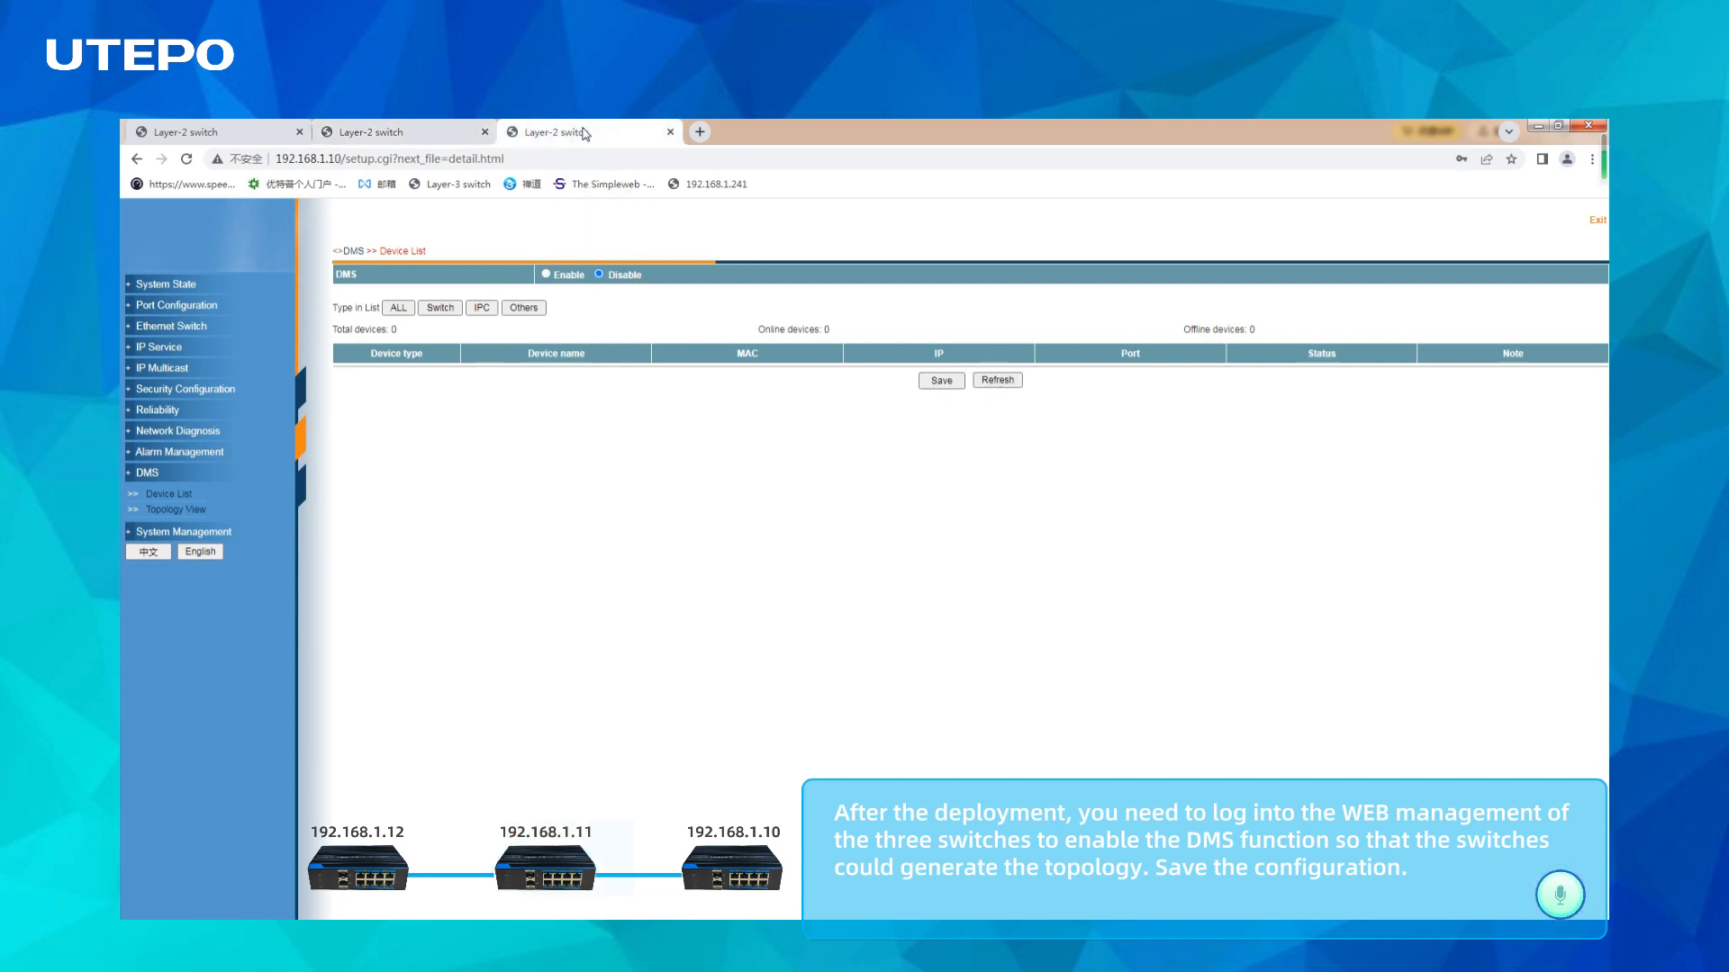
left_click(545, 274)
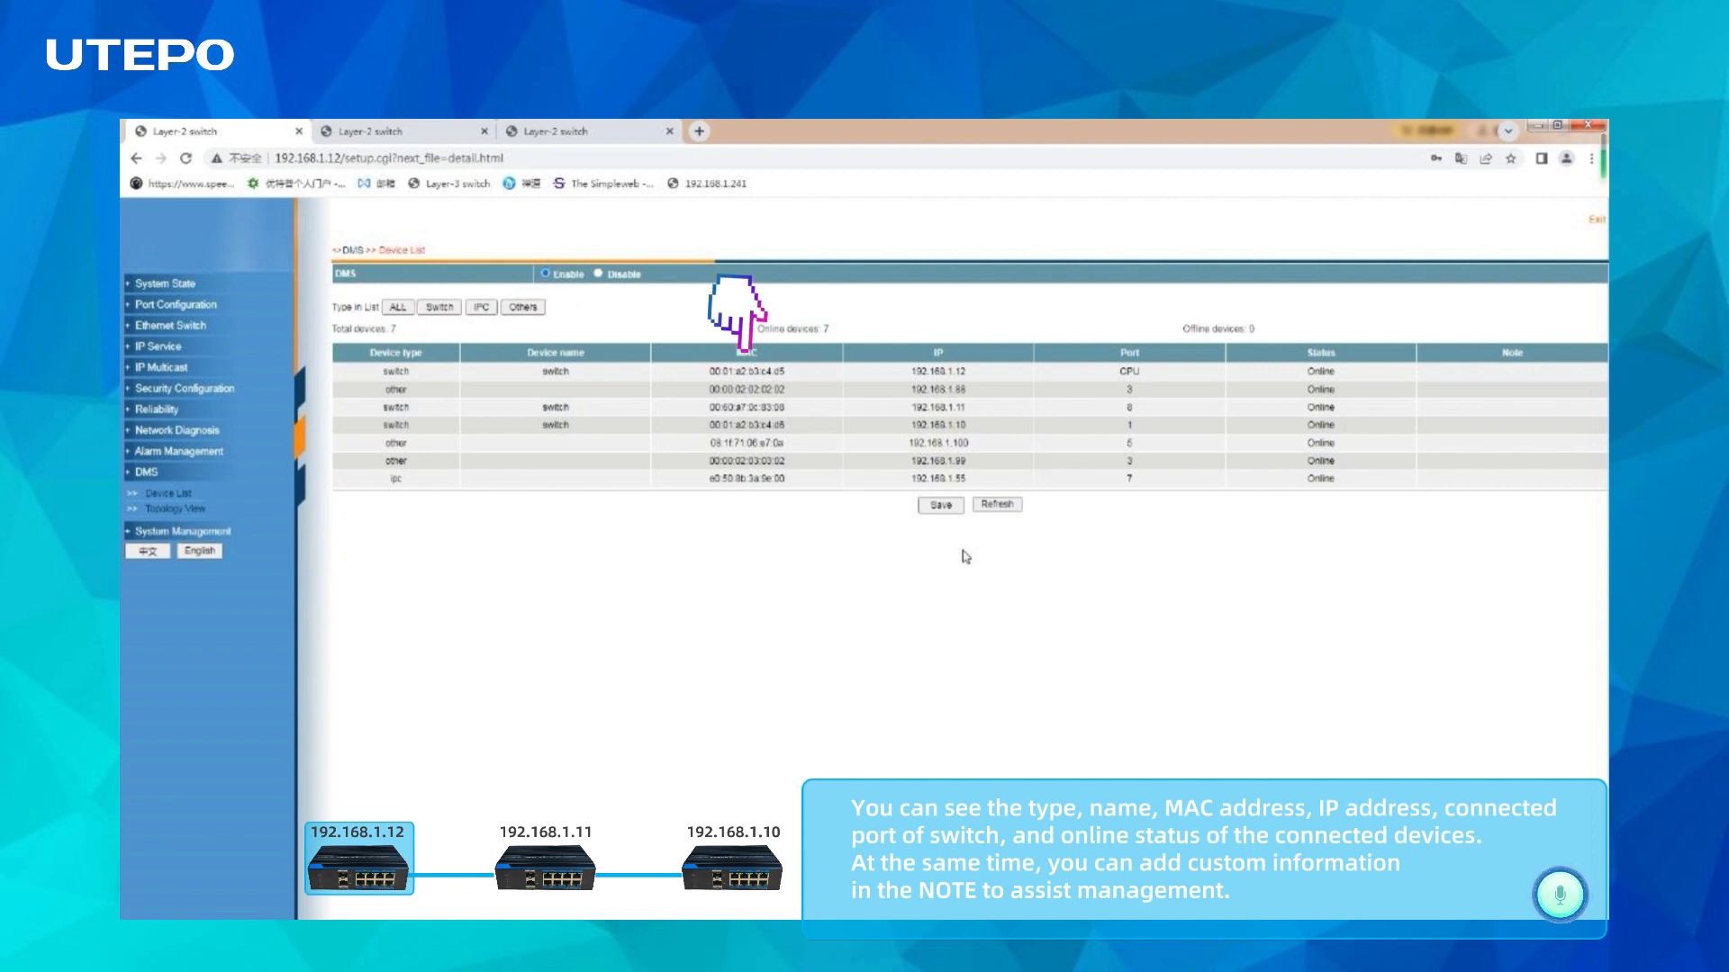
mouse_move(932, 309)
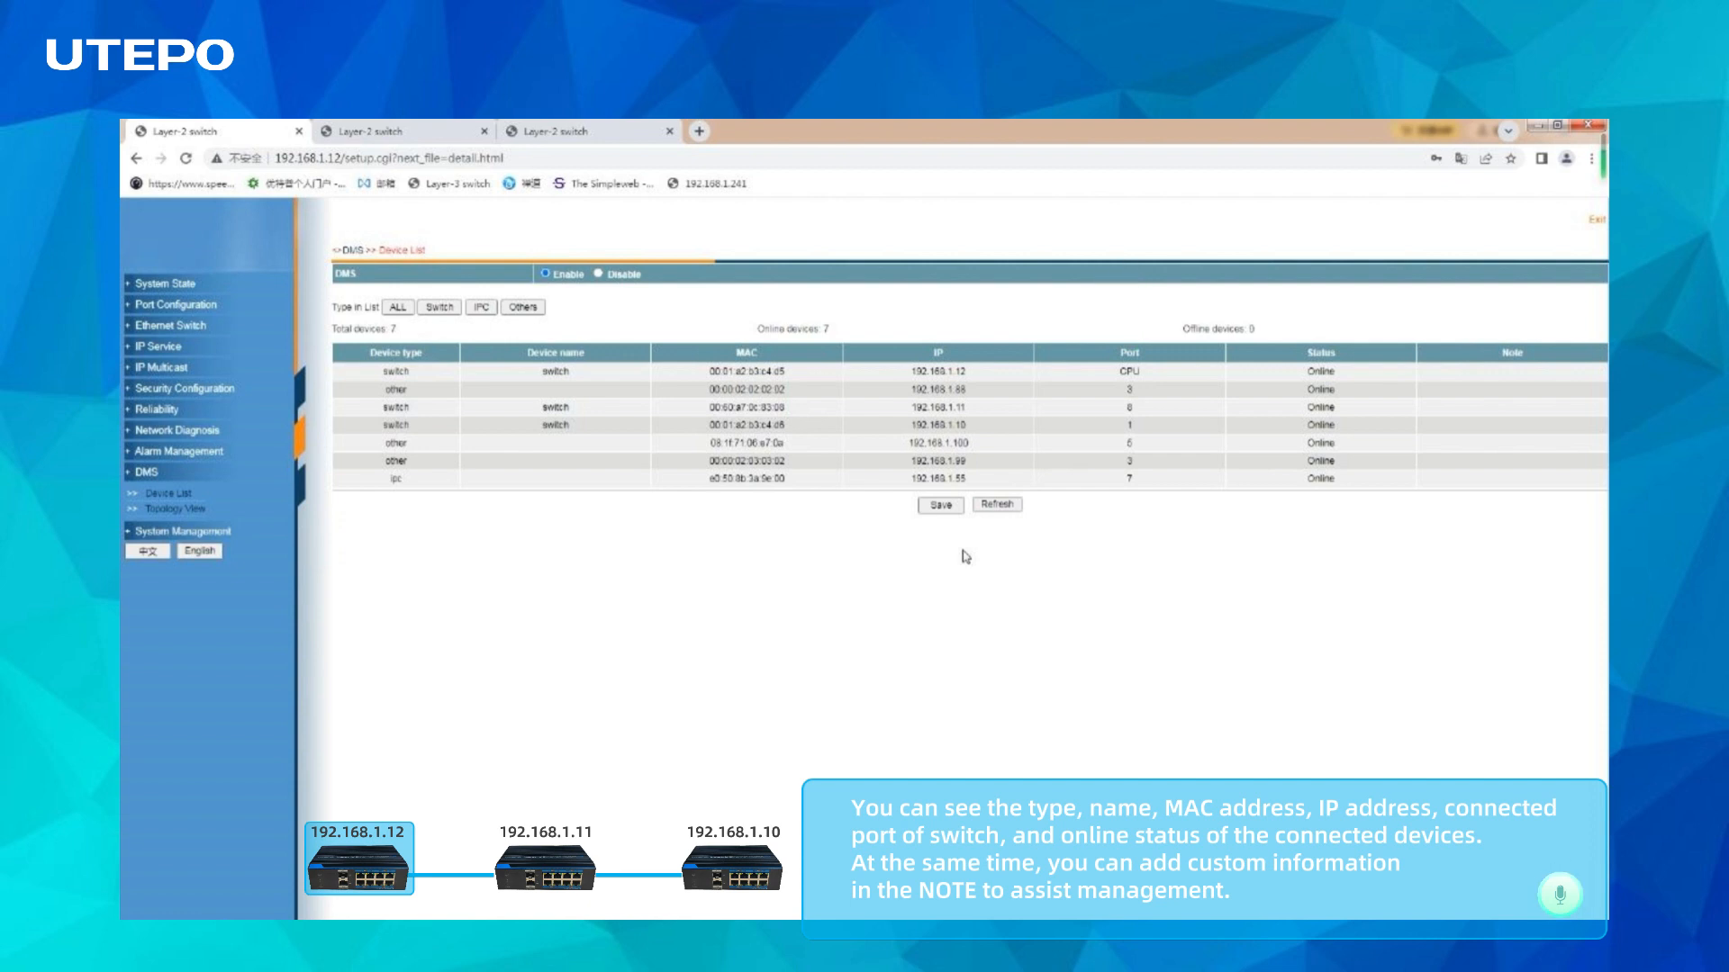
mouse_move(1312, 308)
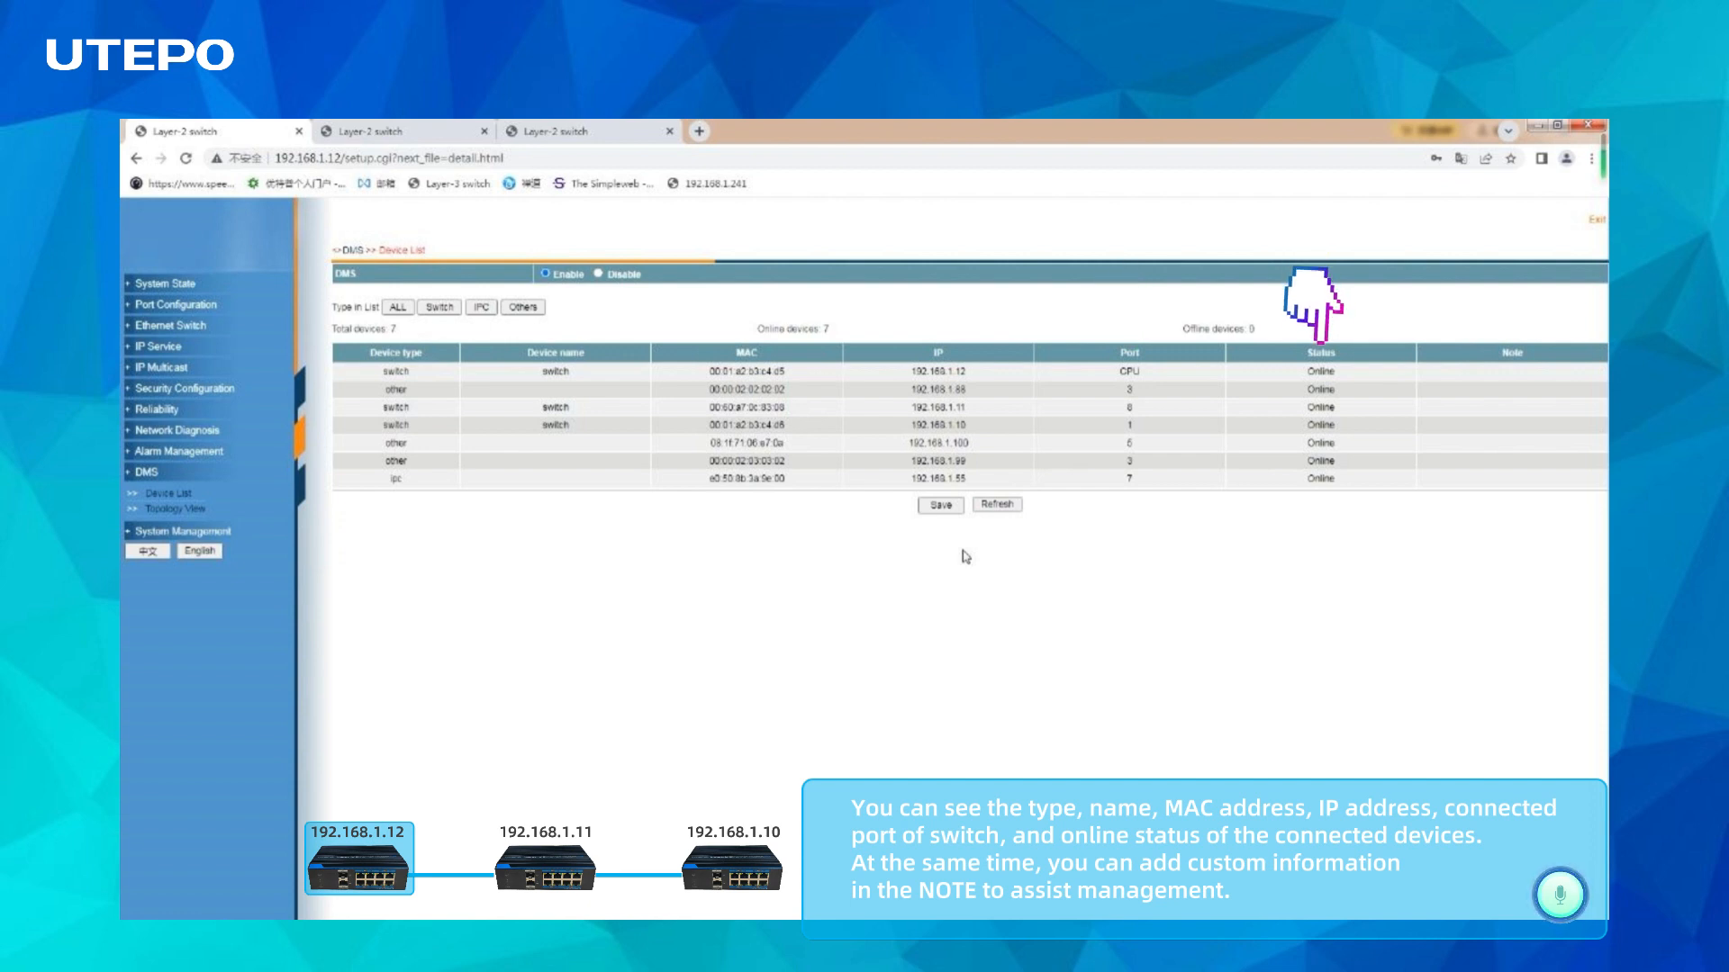
Add the notes 'root_switch' and 'switch_1' to devices in the device list.
type("root_switch")
type("device_1")
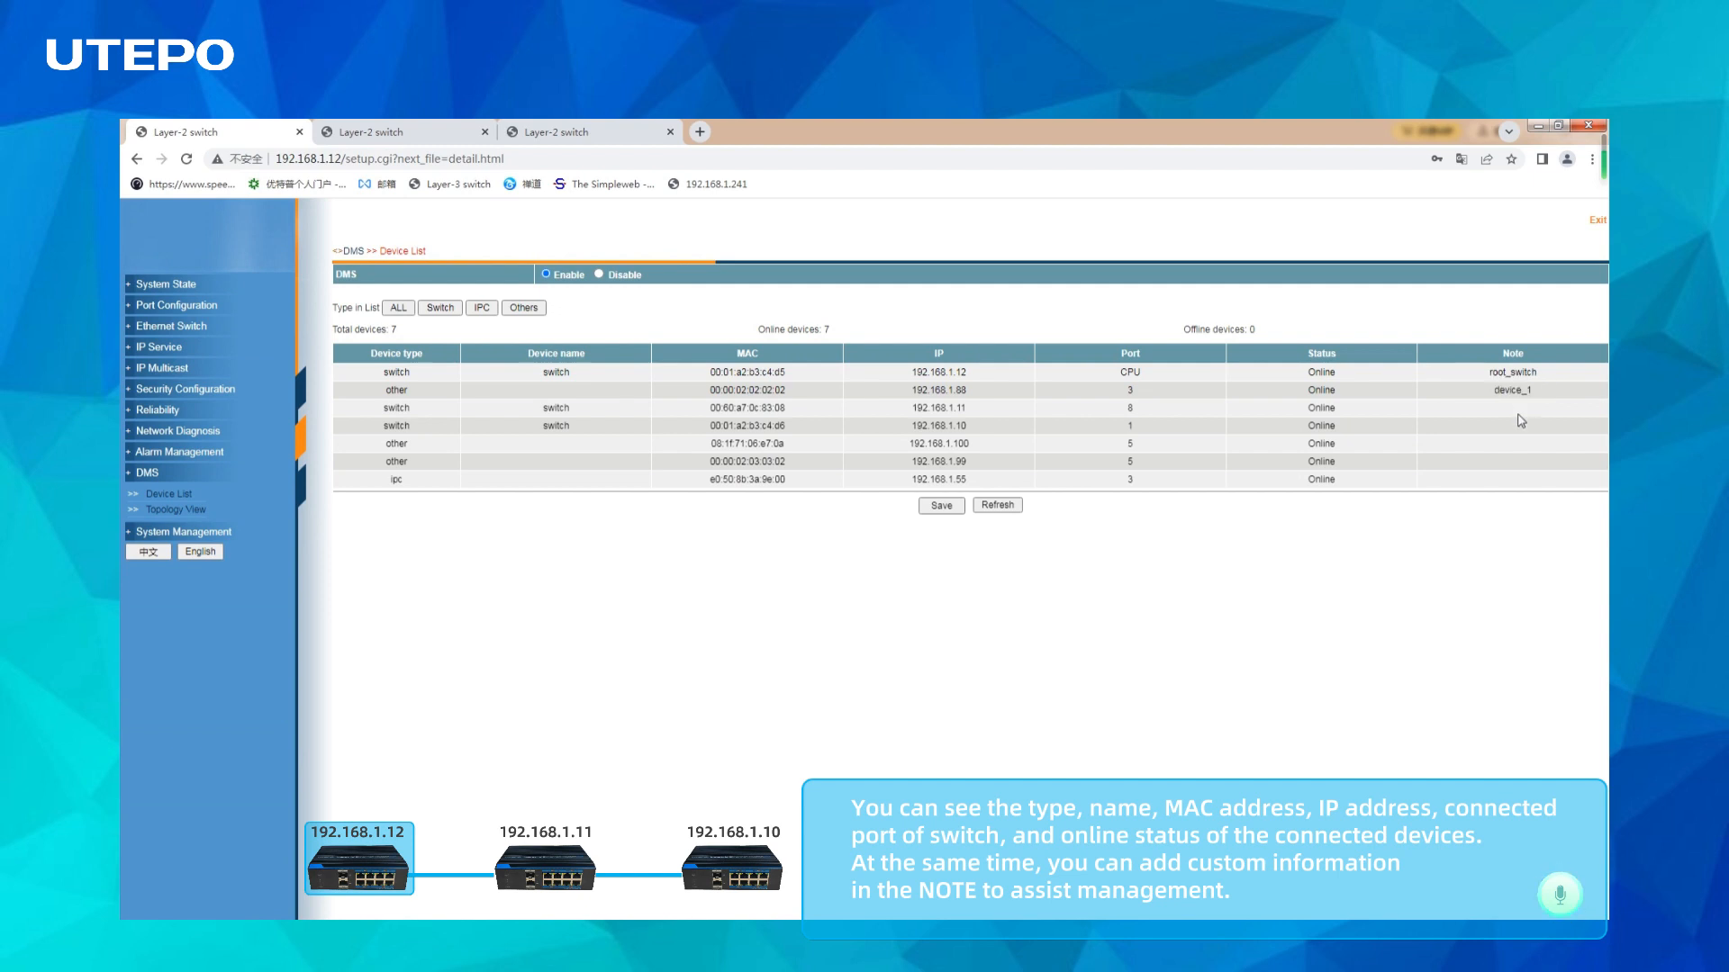
type("switch_1")
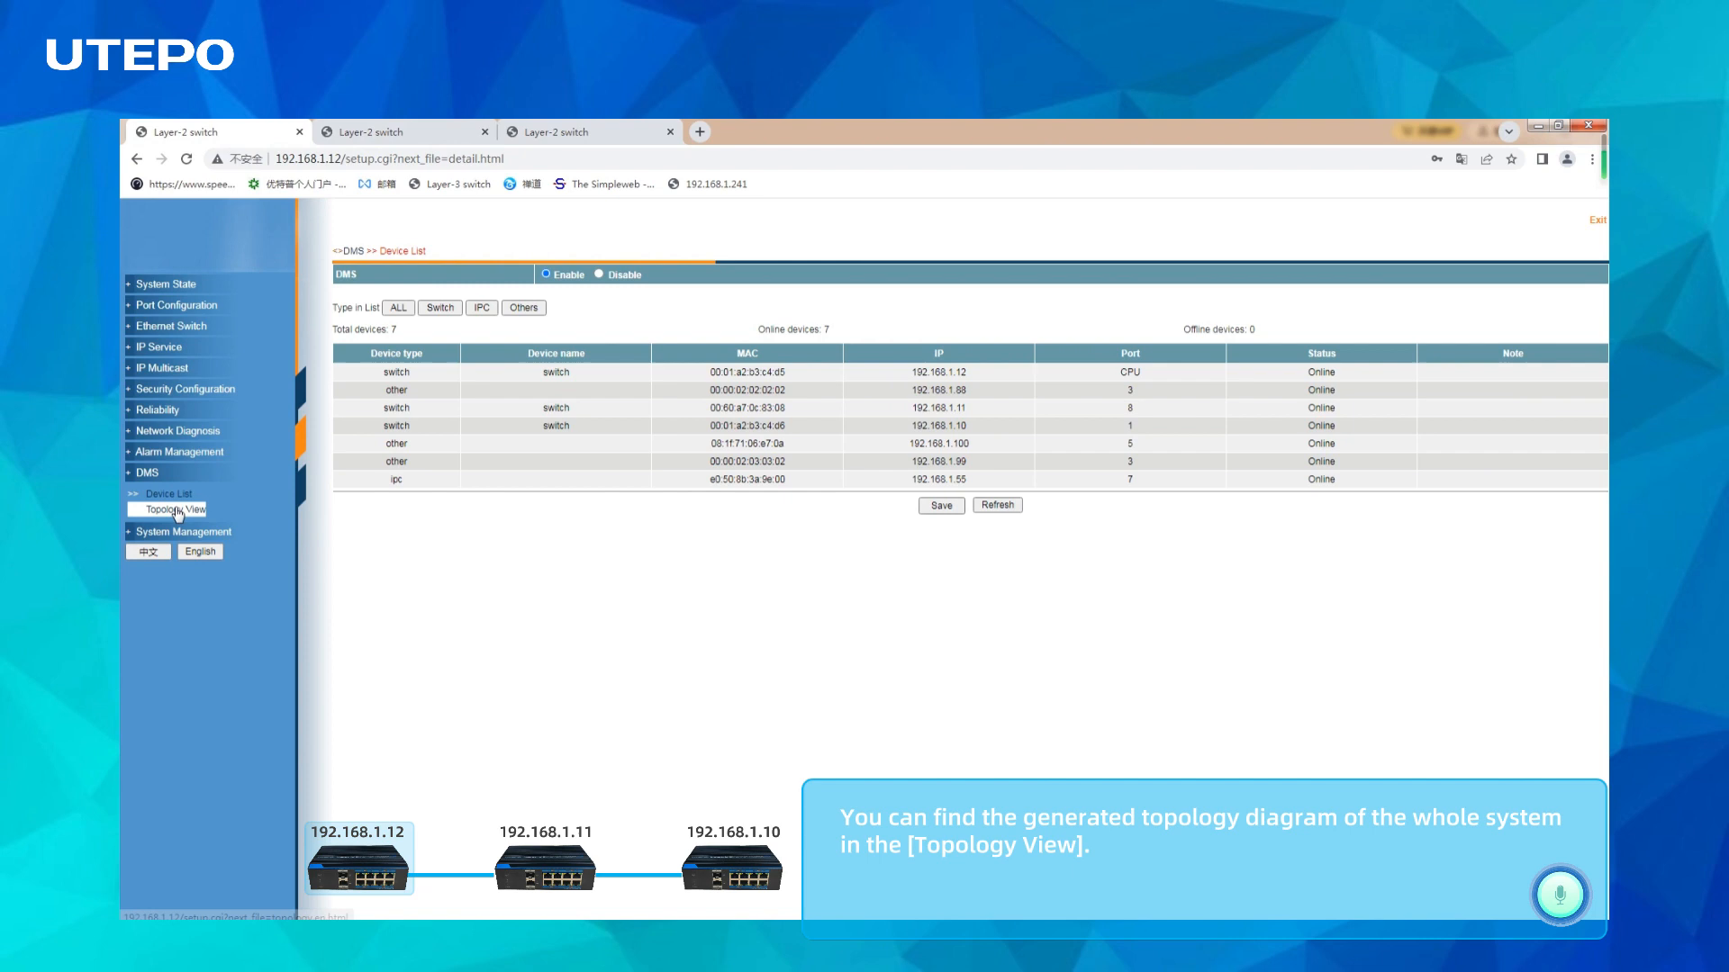
Show the DMS Topology View diagram for switch 192.168.1.12.
left_click(173, 510)
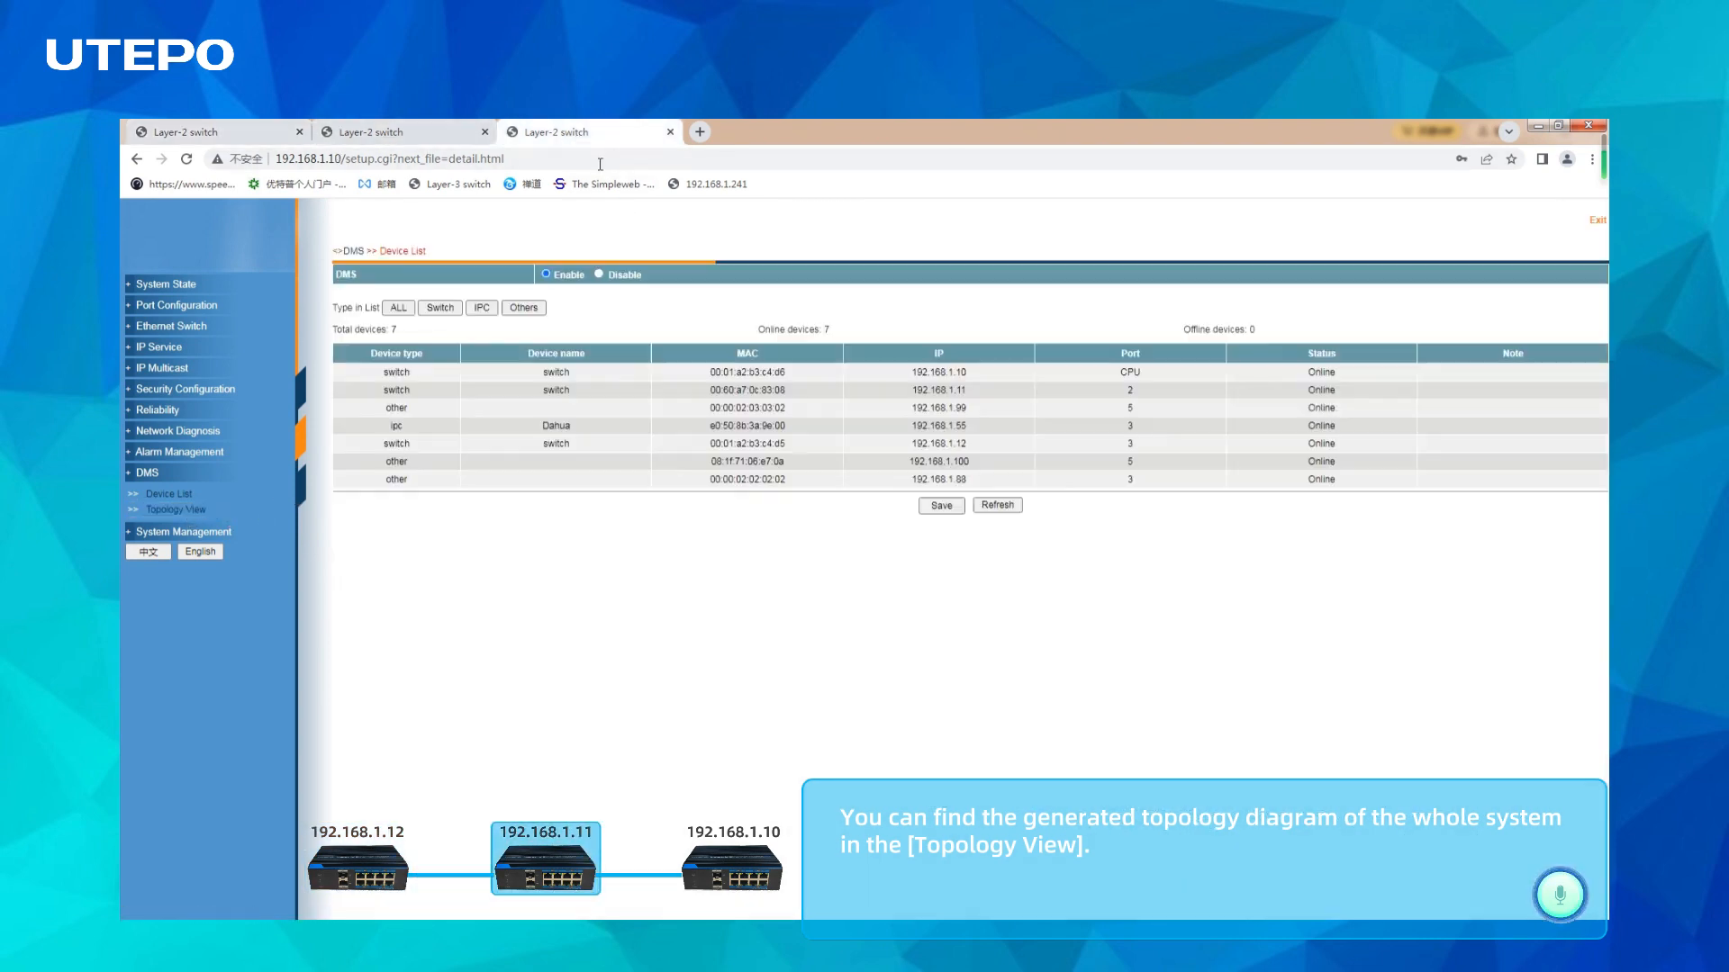
left_click(173, 510)
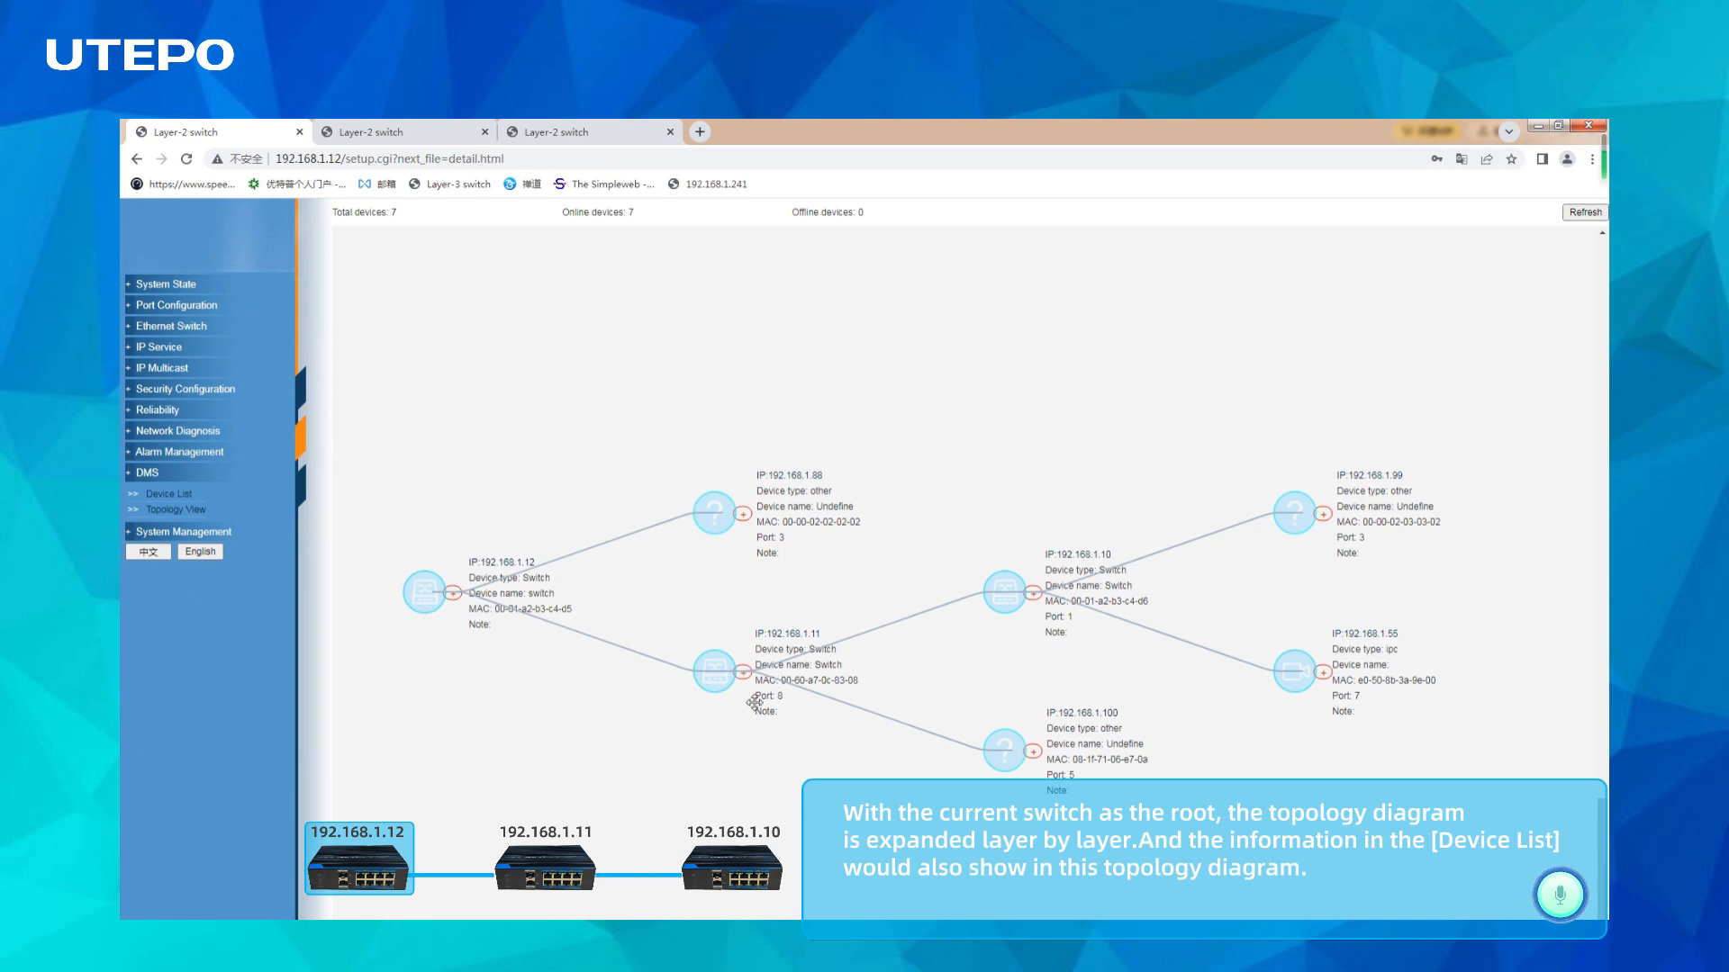
mouse_move(1020, 600)
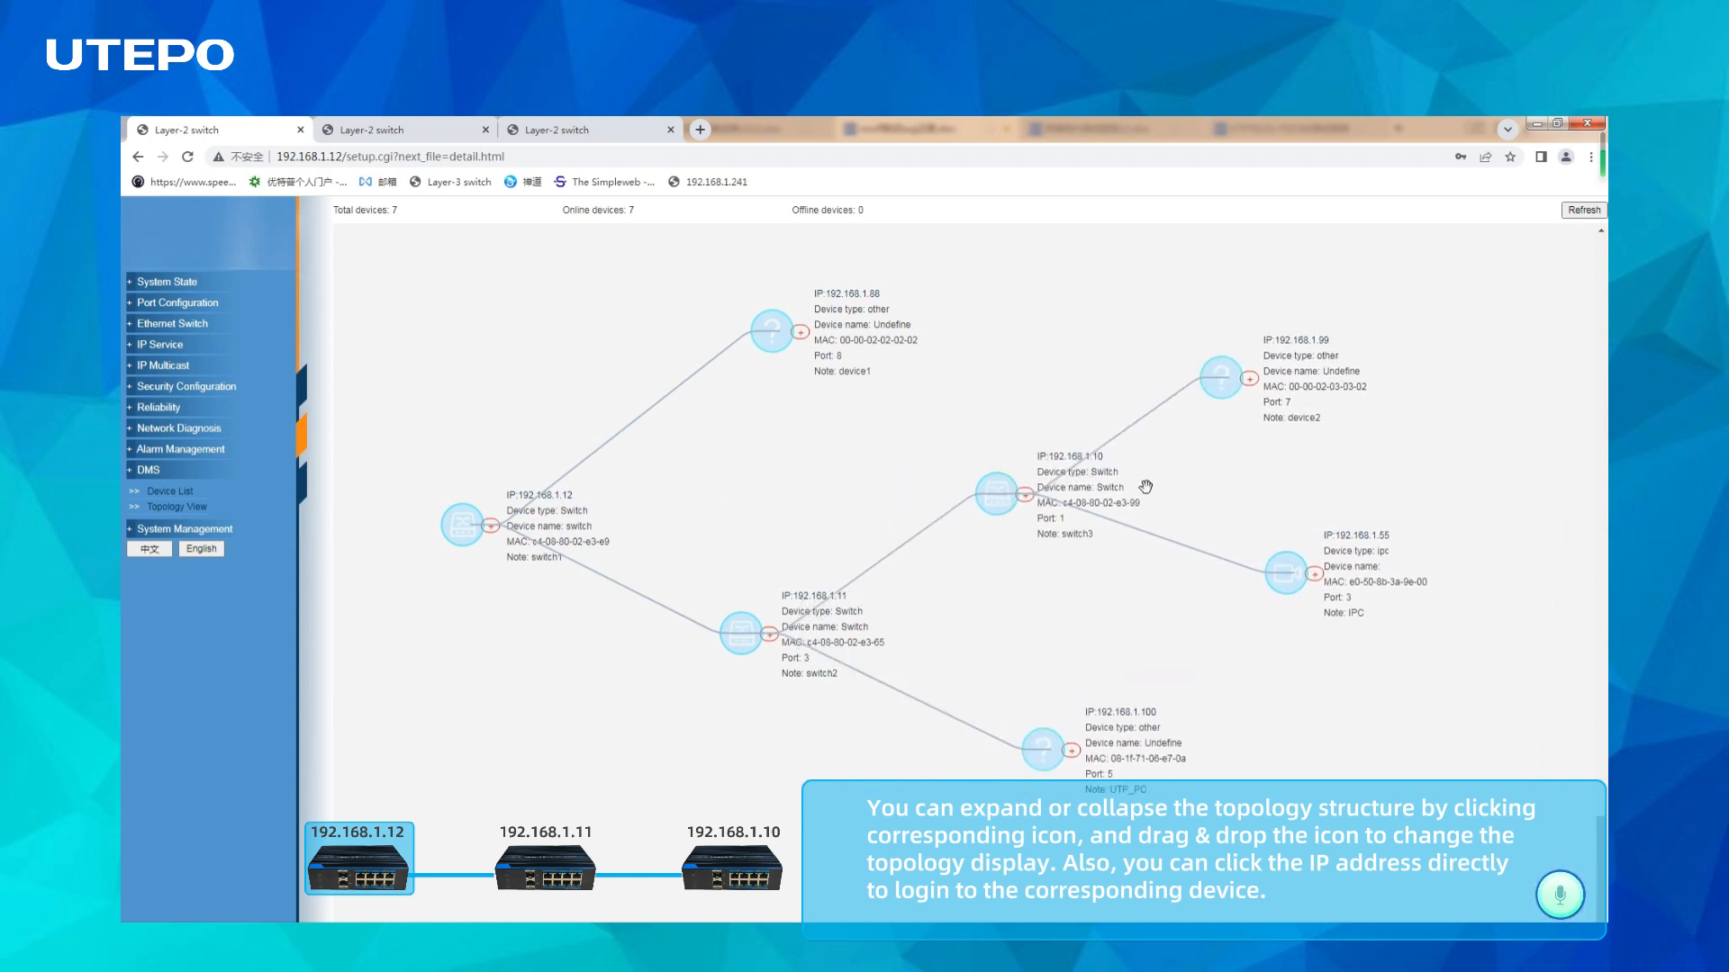
Collapse switch 192.168.1.10's branch, then log into a device and open its Advanced Settings.
left_click(1023, 493)
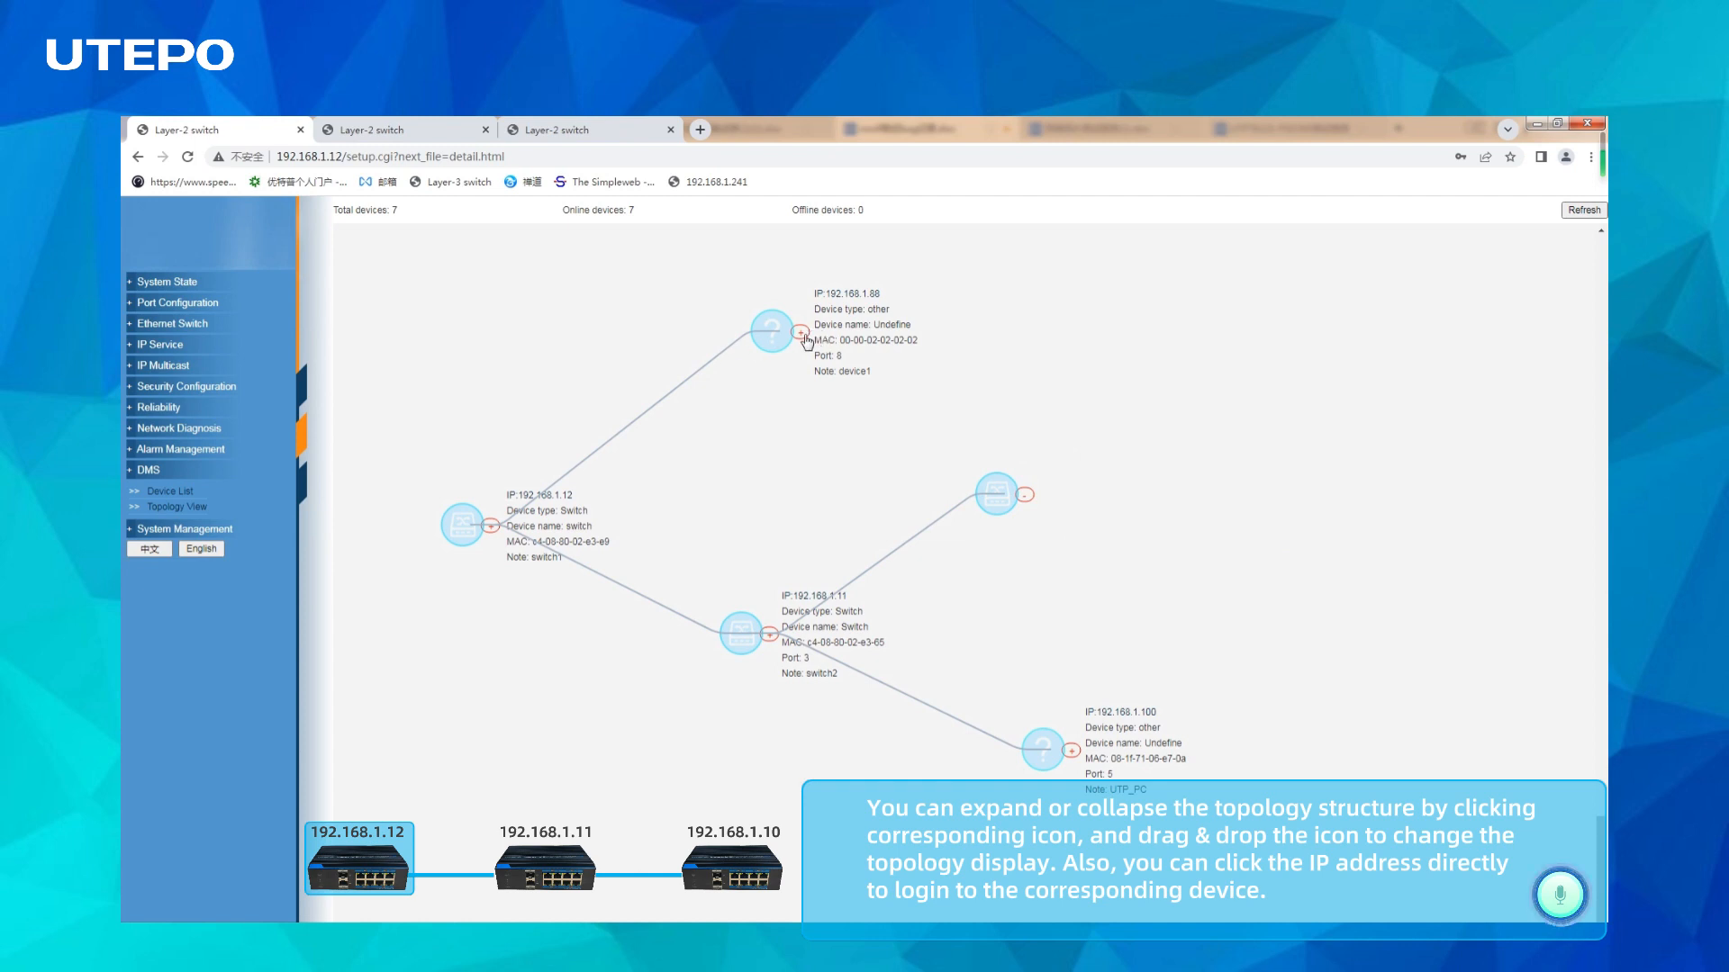
left_click(490, 525)
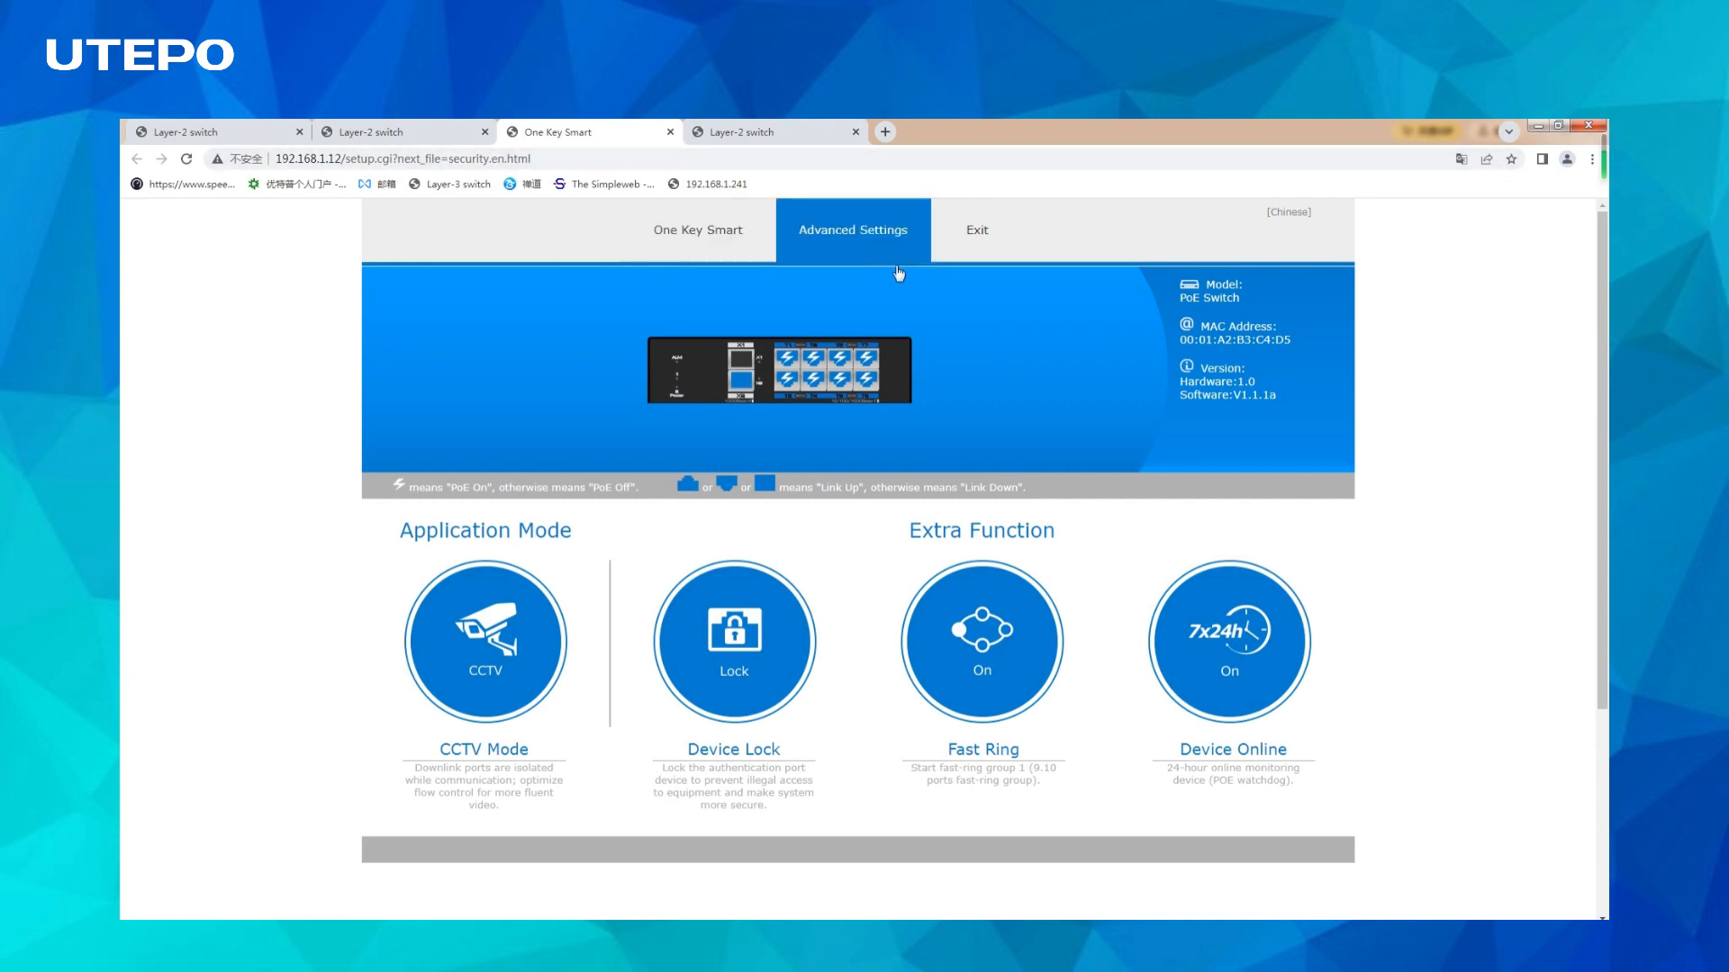
left_click(697, 230)
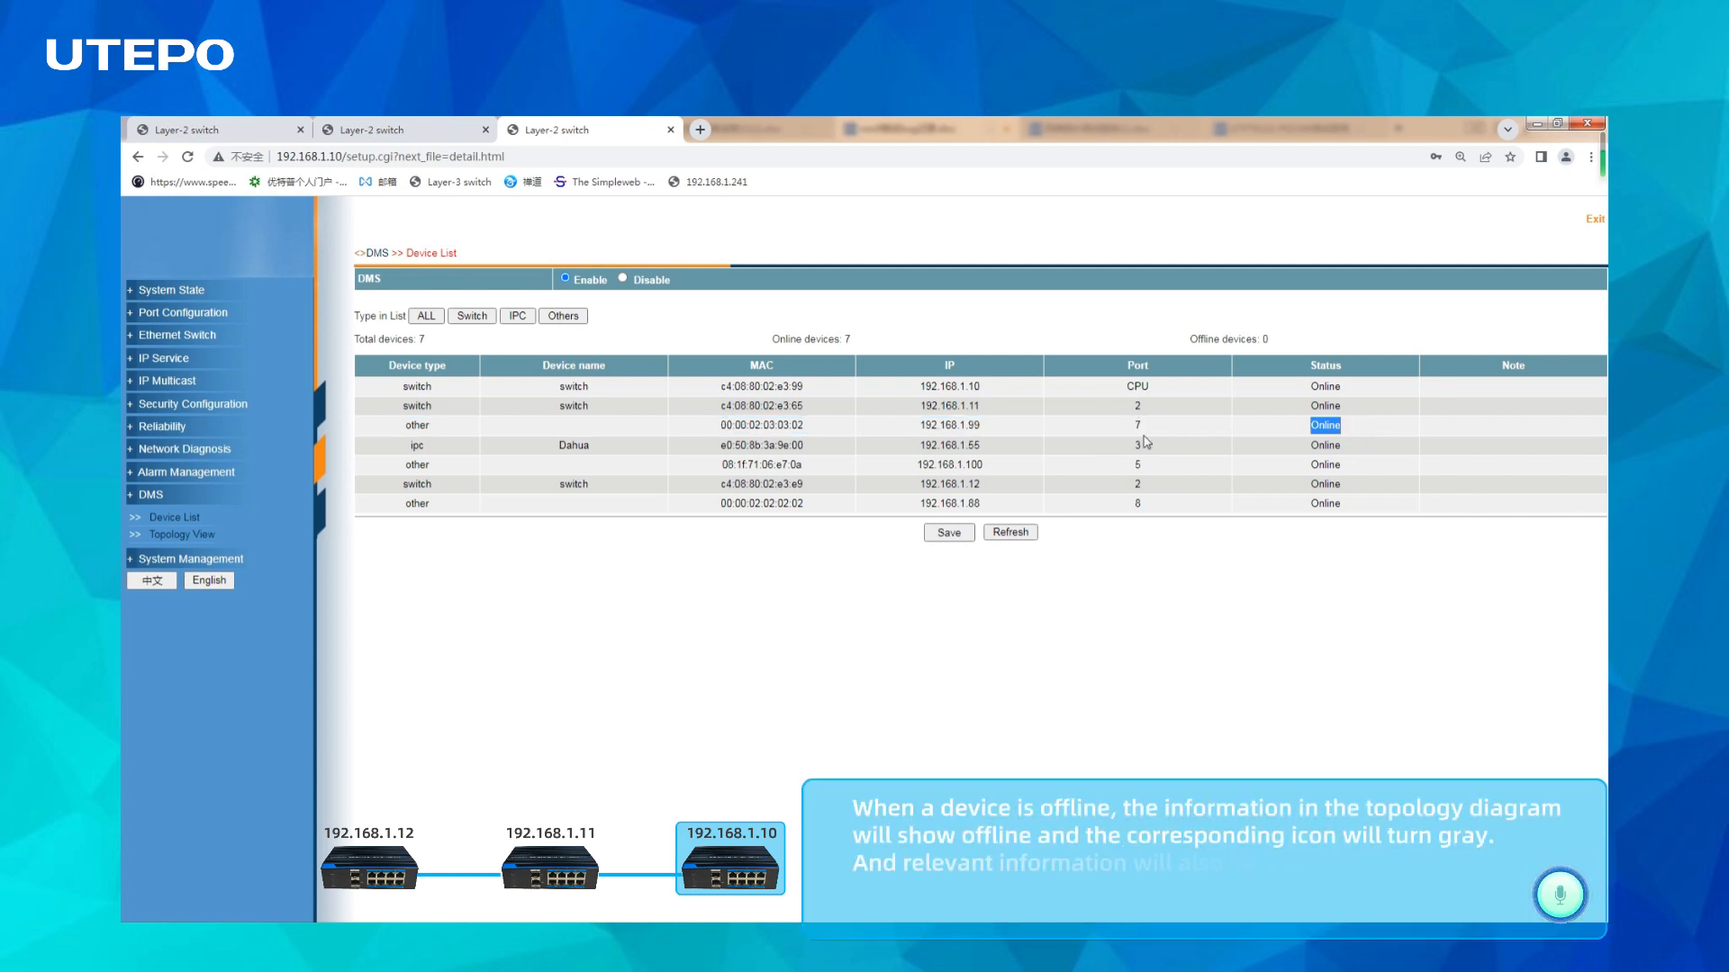
Open Port Configuration > Port Setting for switch 192.168.1.10.
left_click(179, 313)
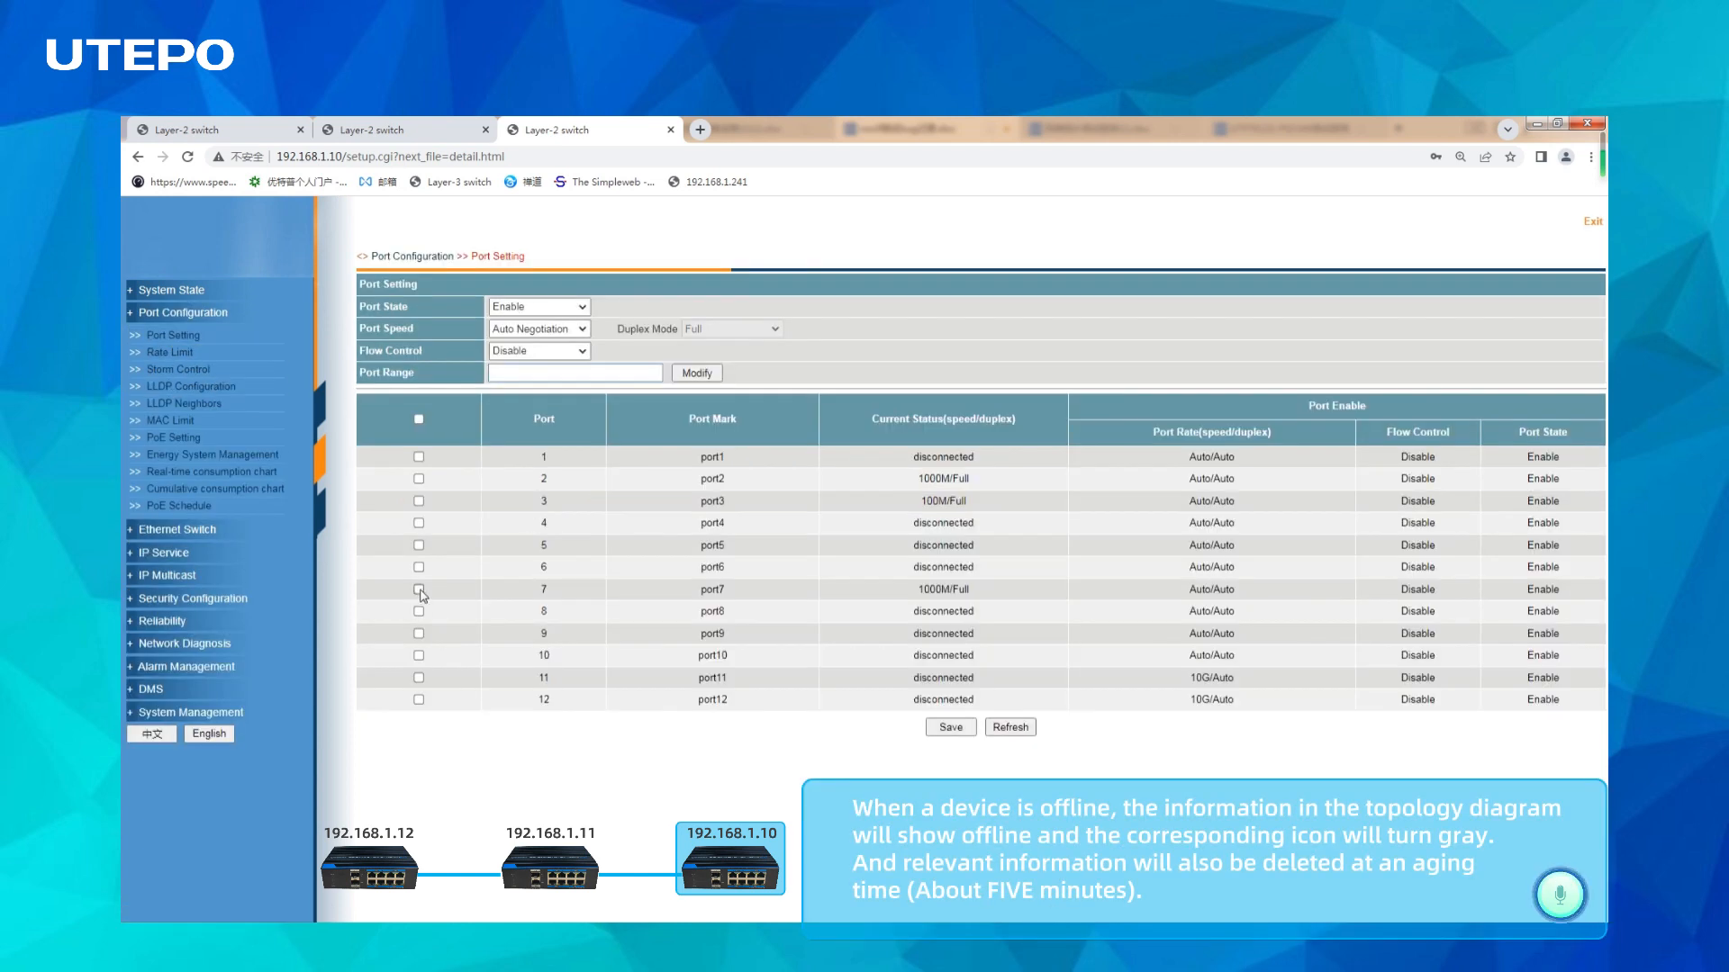